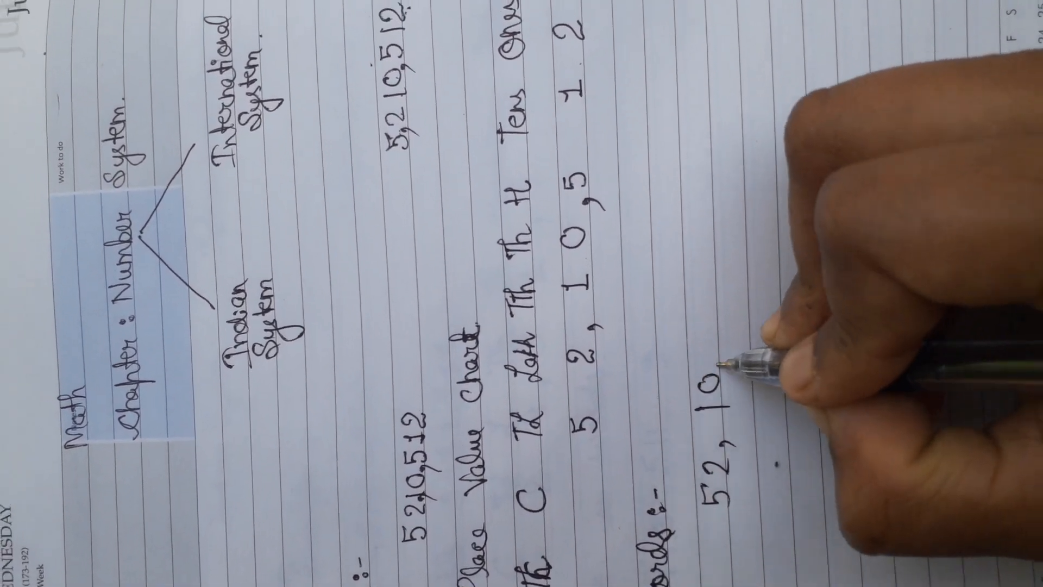
text(,512)
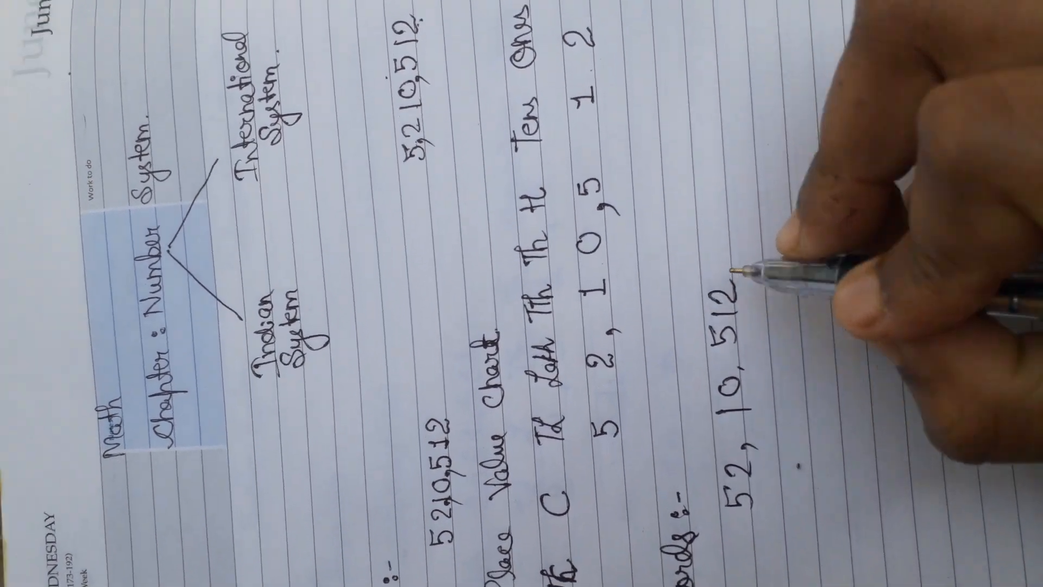